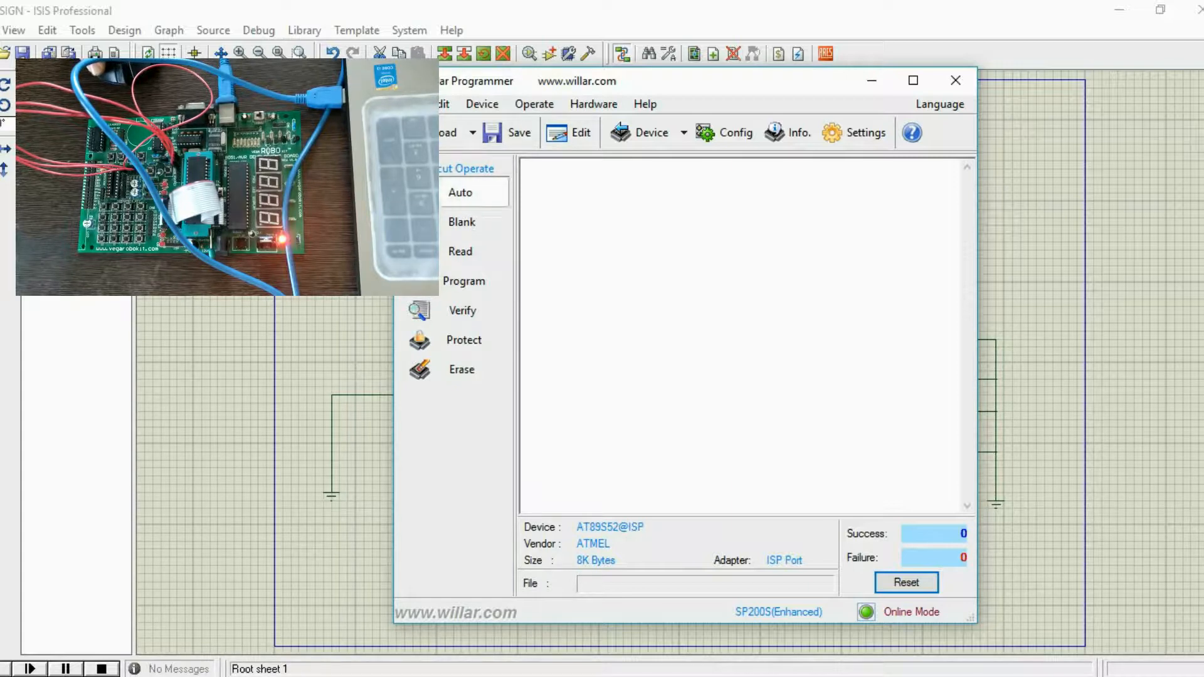
Step: Browse Desktop > button > Objects to pick button.hex for loading into the programmer
click(449, 133)
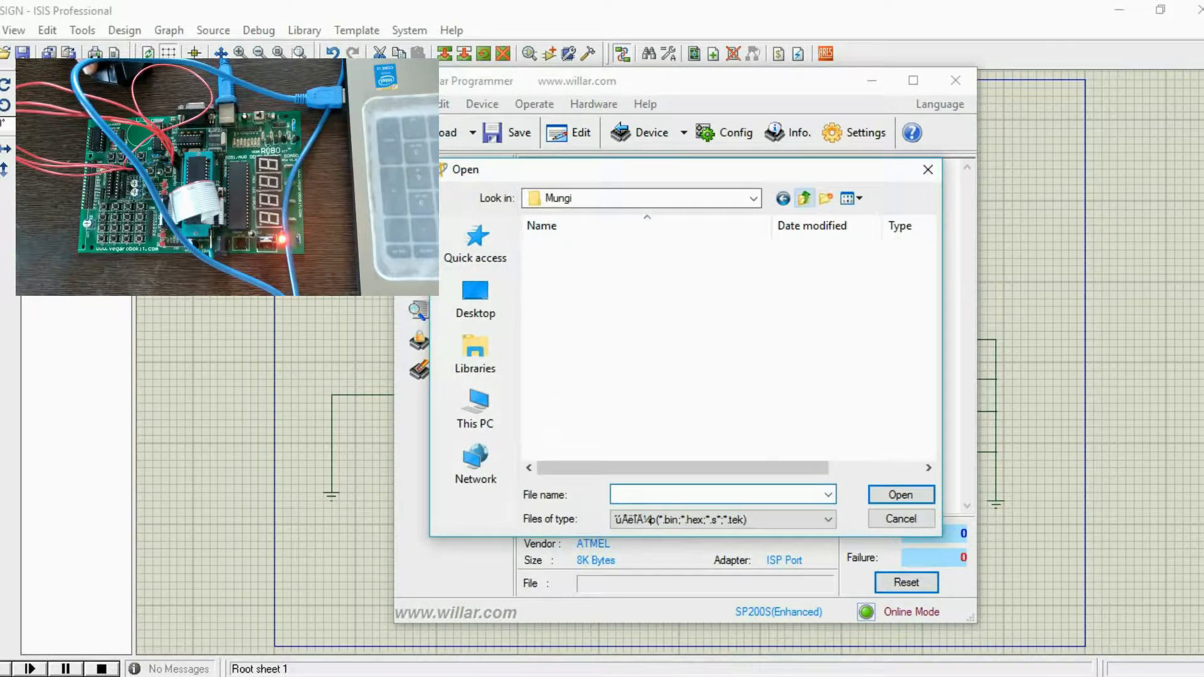
click(475, 299)
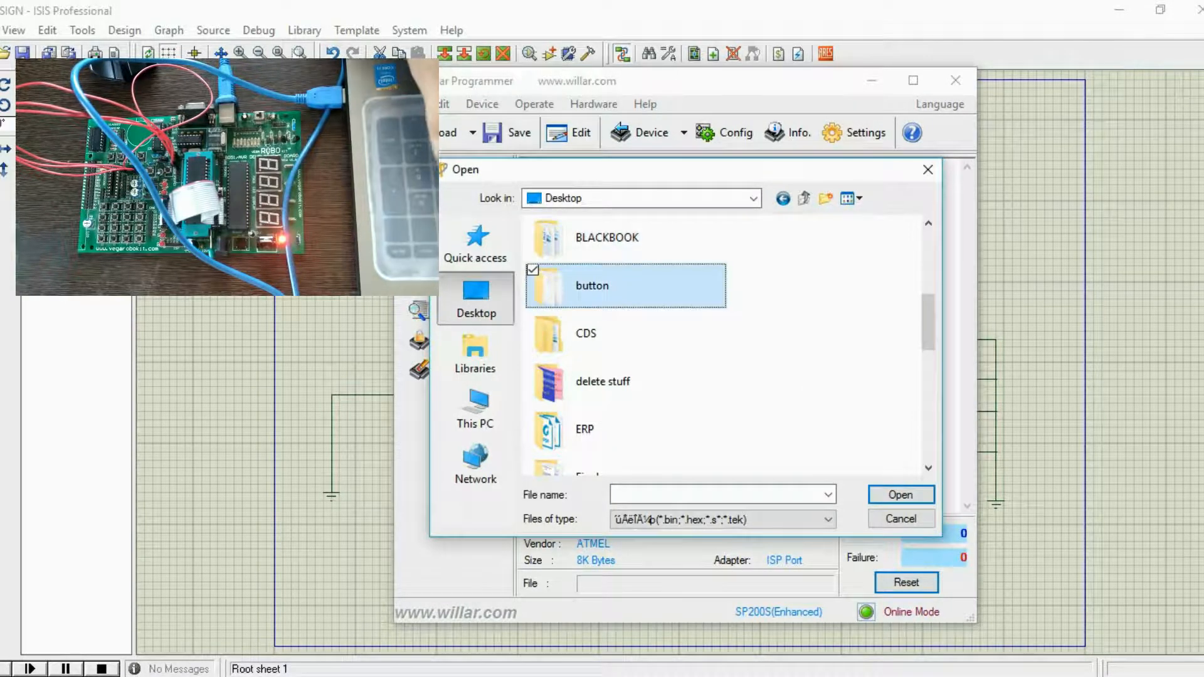
double_click(592, 285)
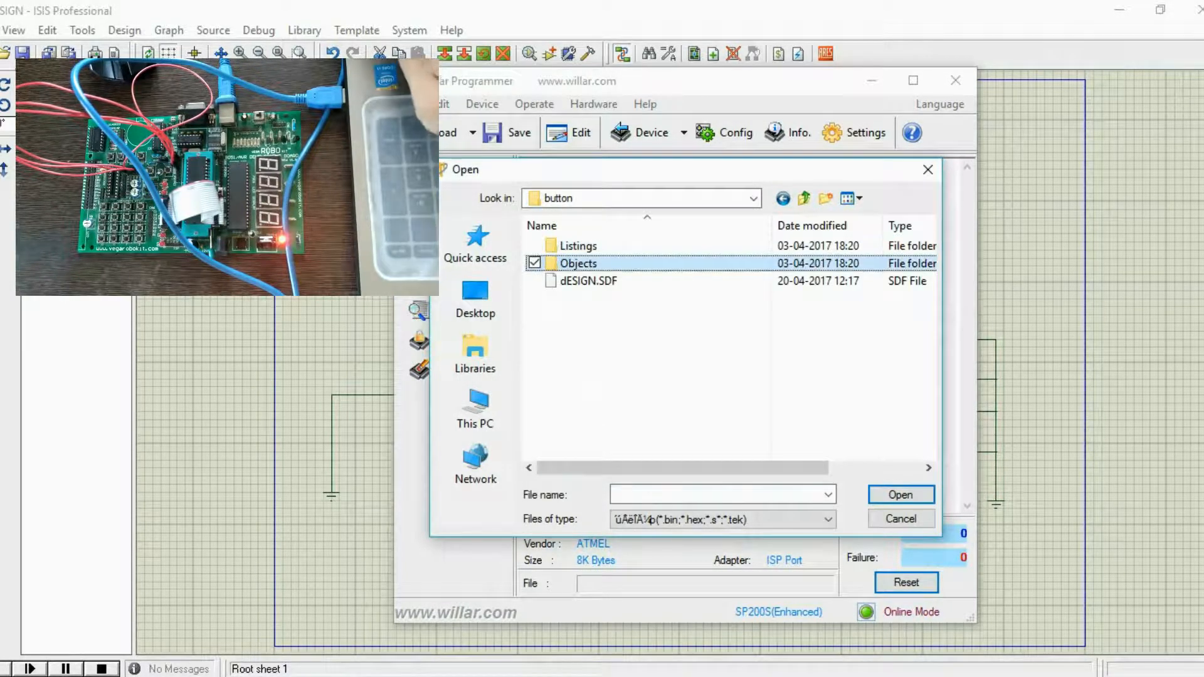
double_click(576, 263)
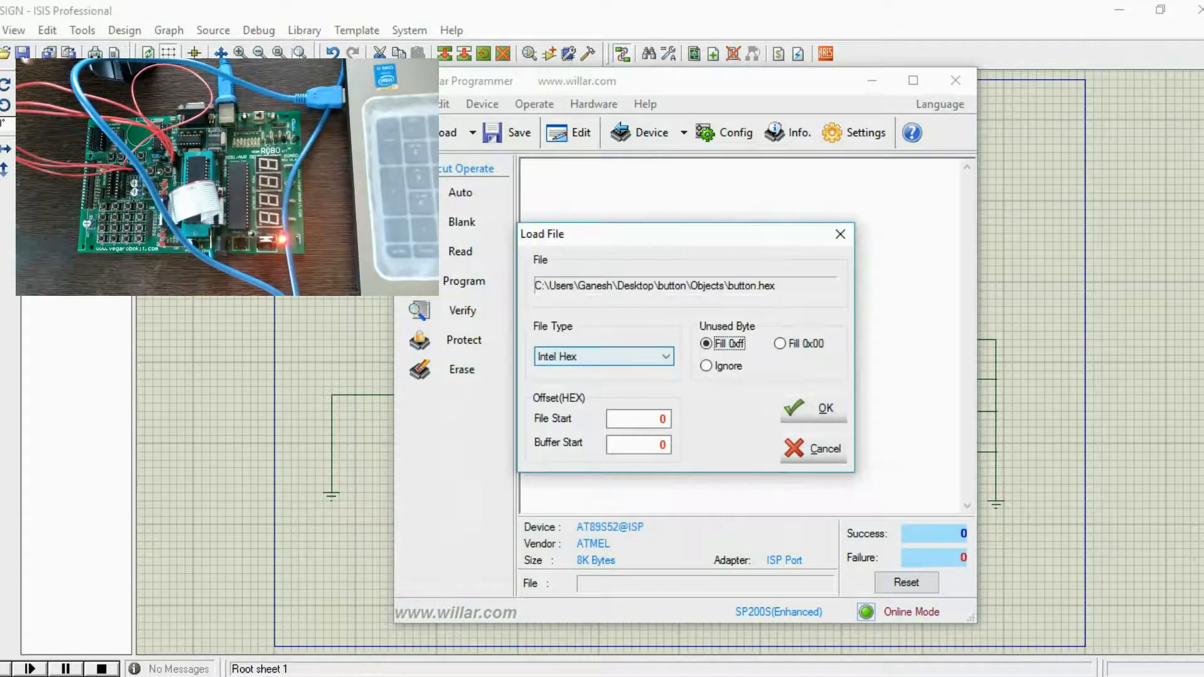
Step: Confirm loading button.hex as an Intel Hex file
click(813, 407)
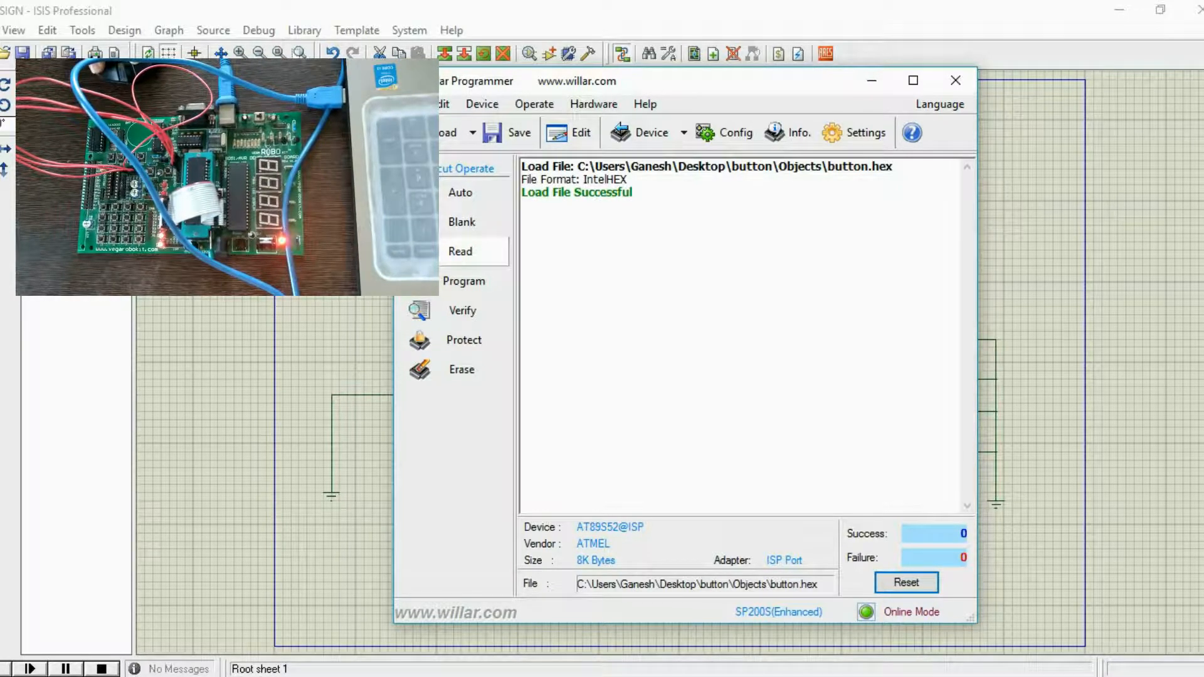
click(460, 192)
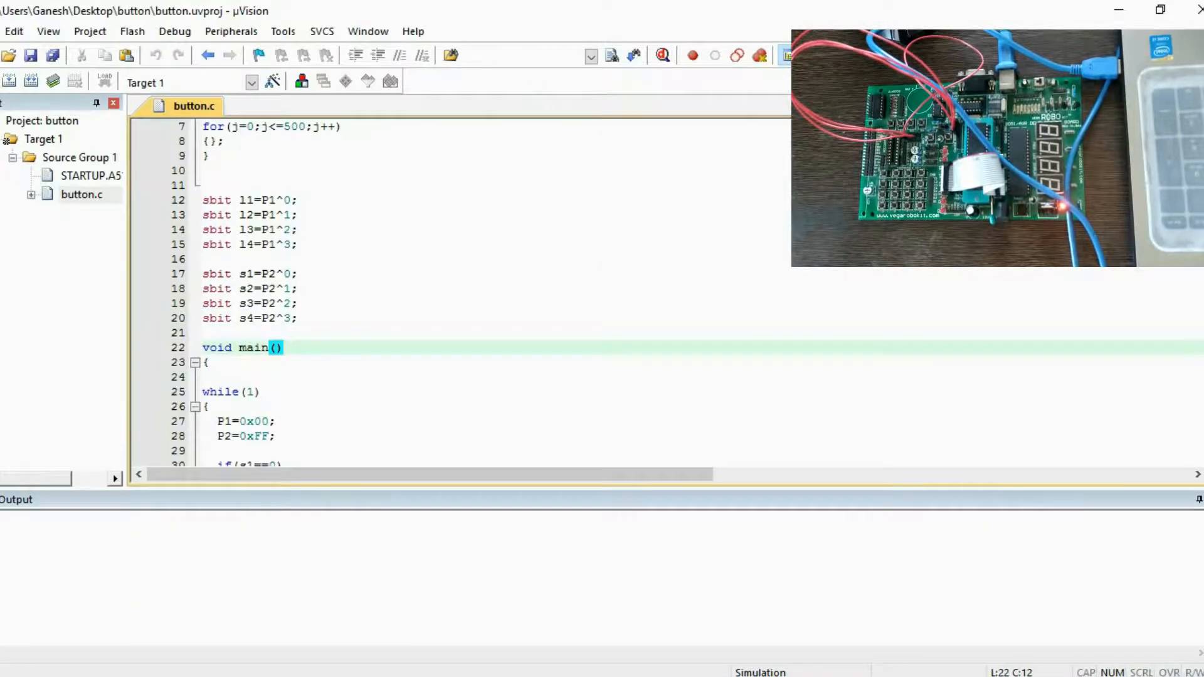
Step: Delete the l1=1; line from the s1 block in button.c
scroll(down, 3)
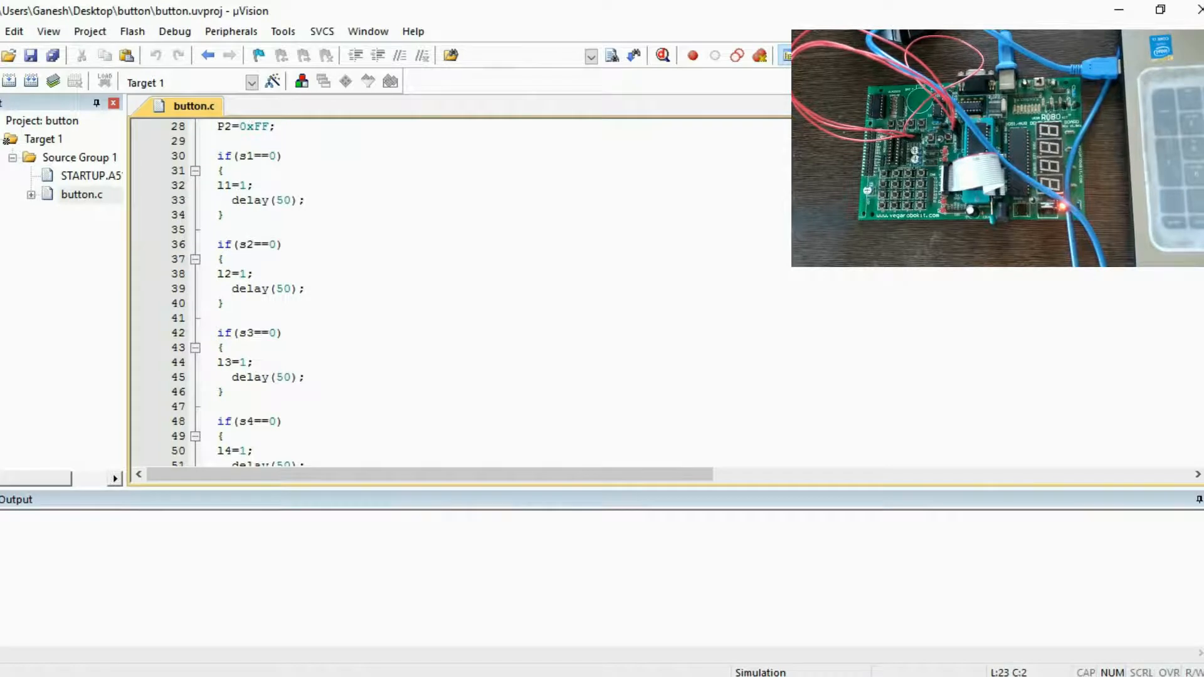
click(305, 288)
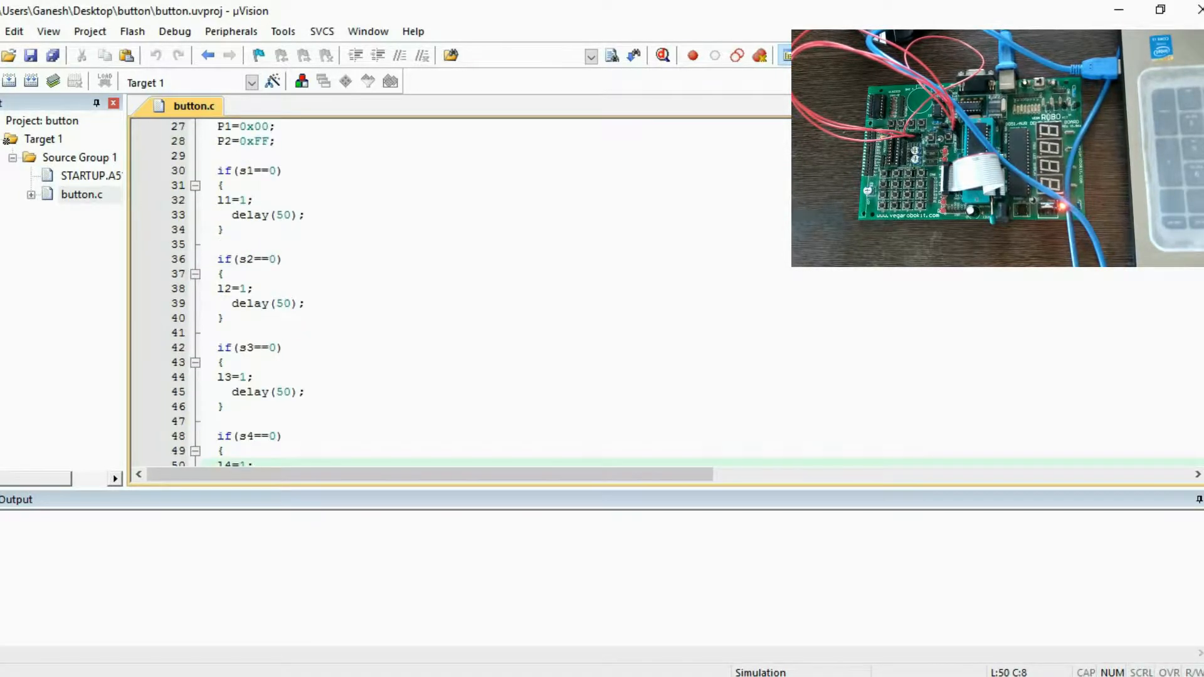
scroll(down, 3)
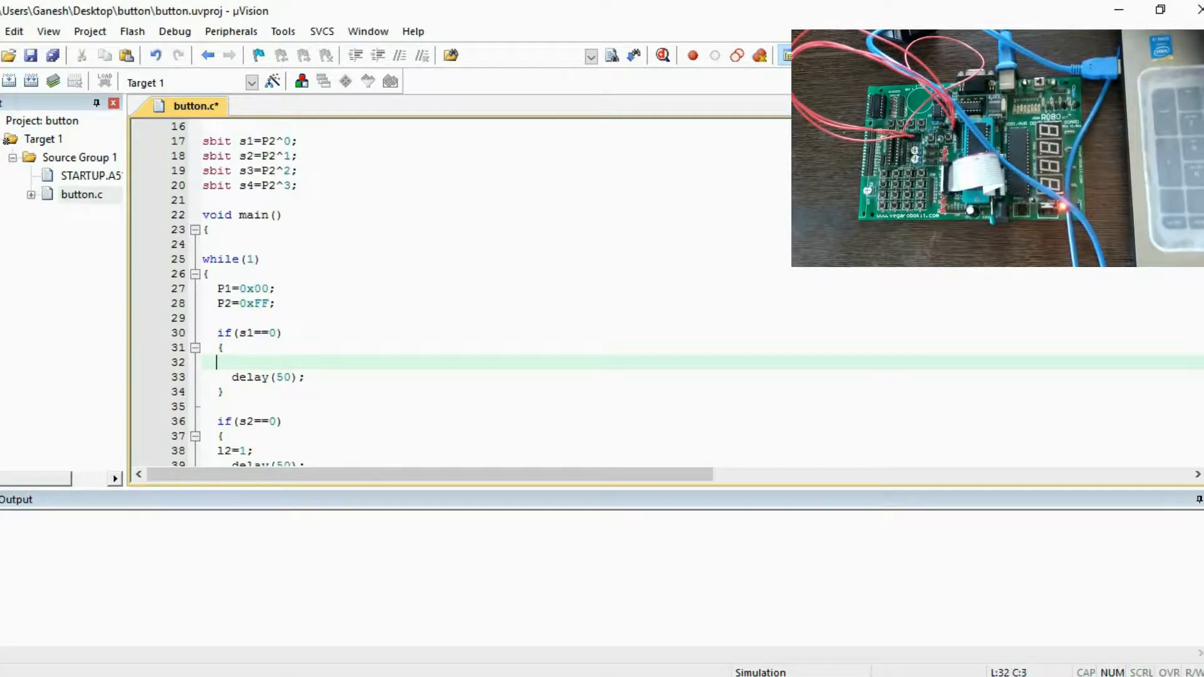
Step: Write P1=0xAA; delay(50); P1=0x55; delay(50); into the s1 and s2 blocks
text(P1)
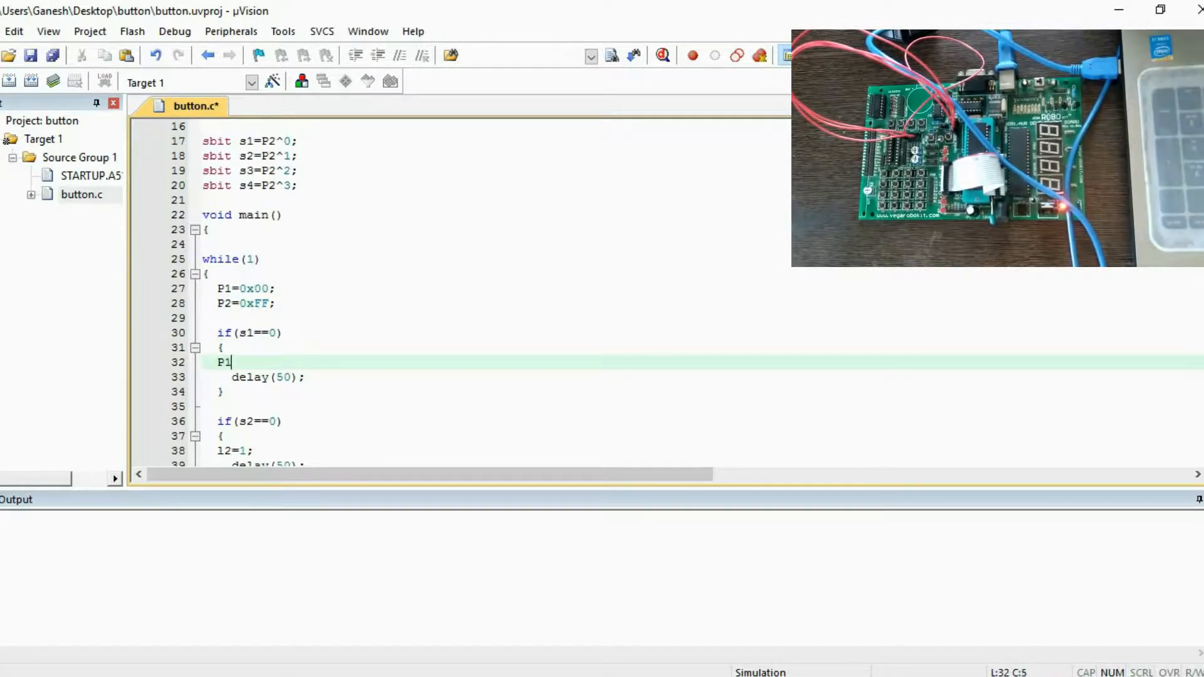
text(=)
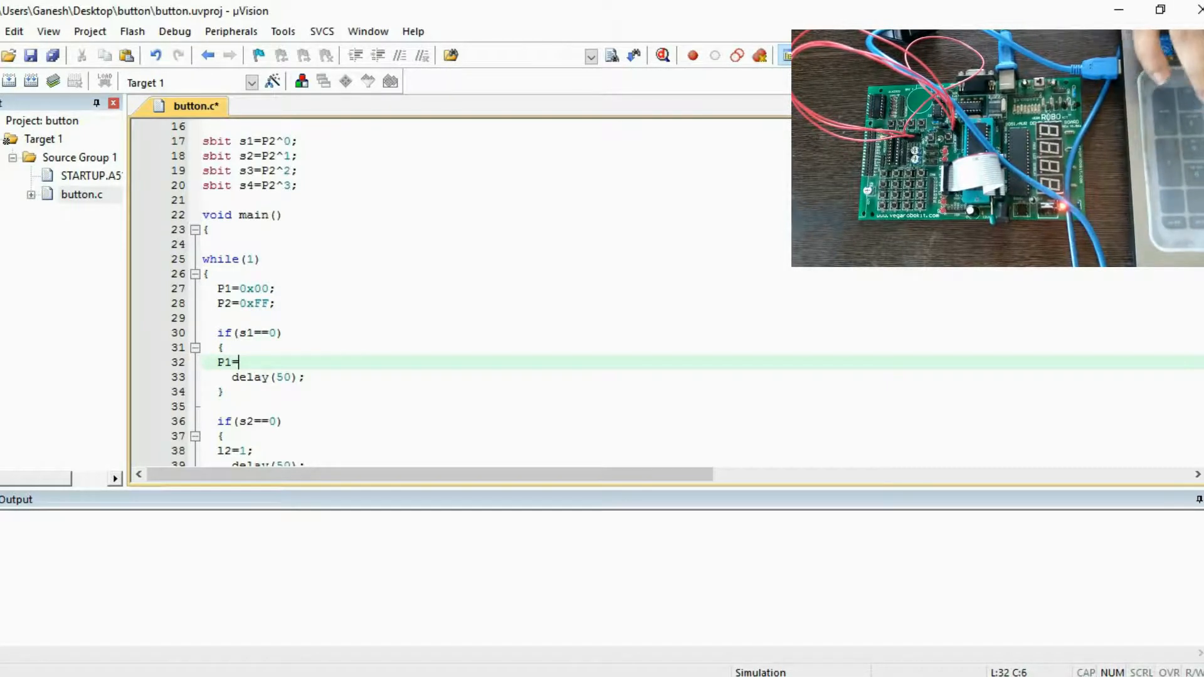
text(0)
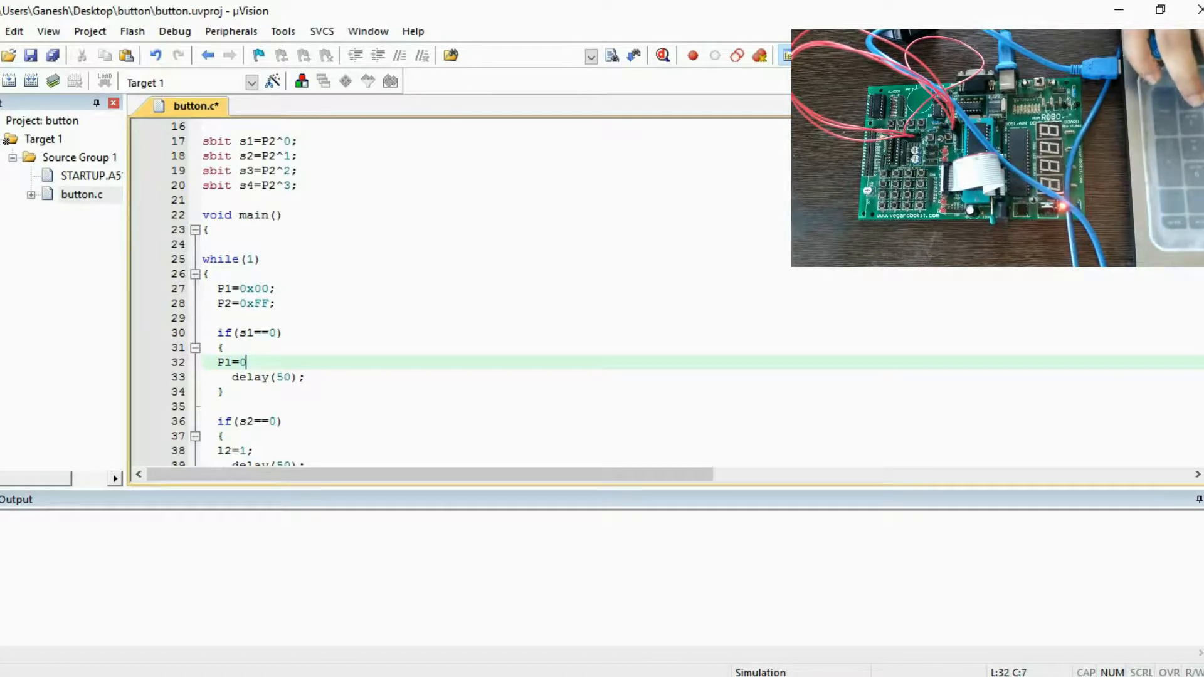
text(x)
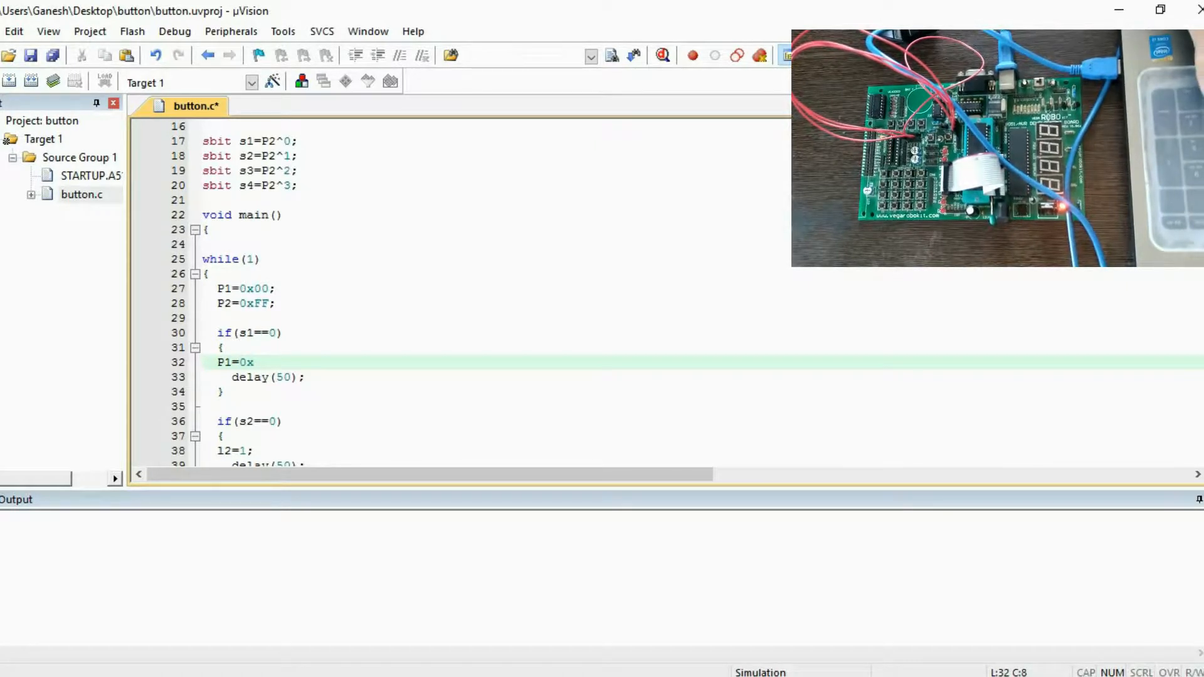
text(AA;)
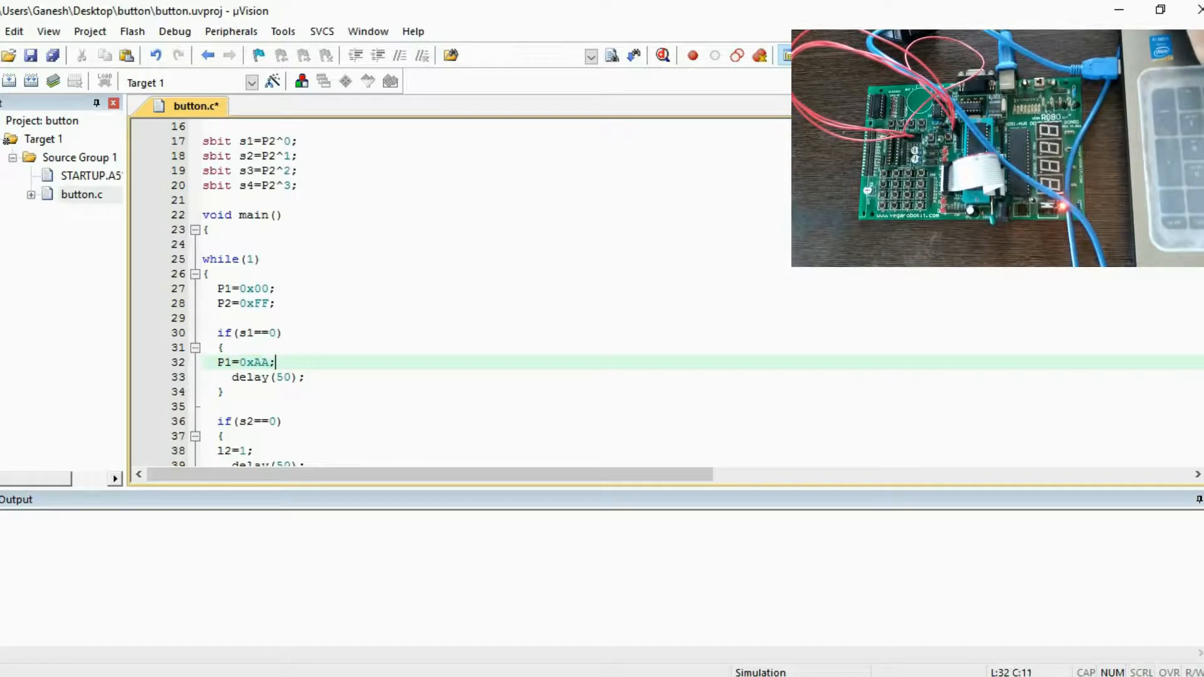
double_click(261, 362)
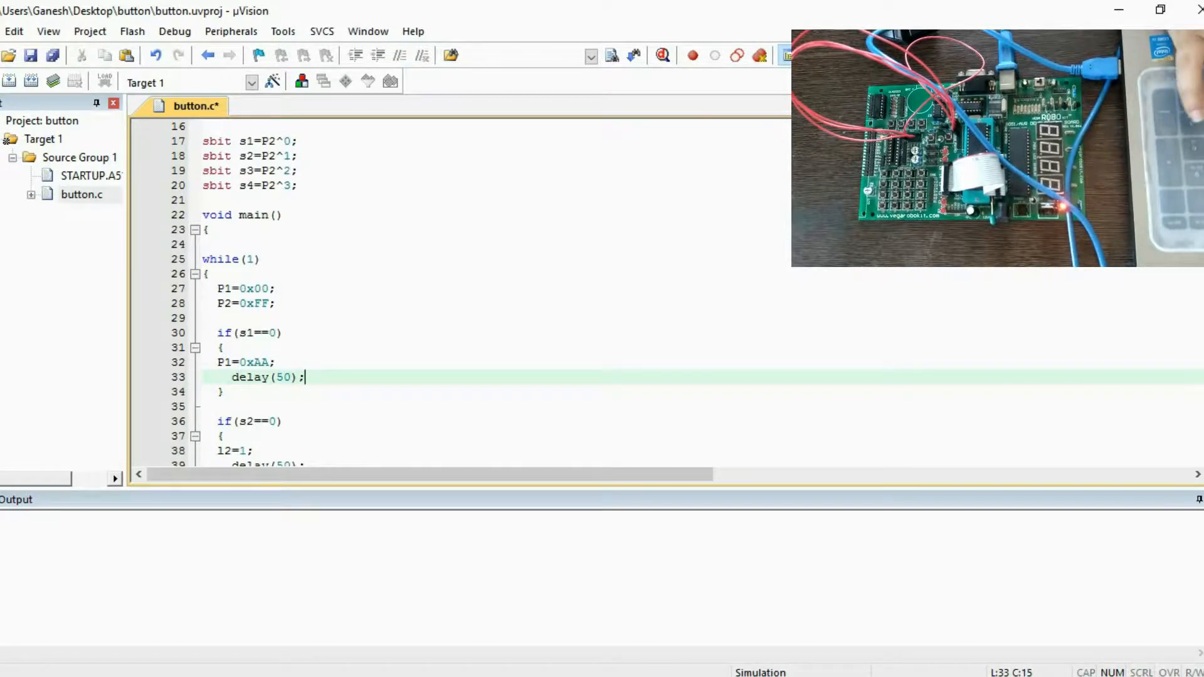
text(P1=0xAA;)
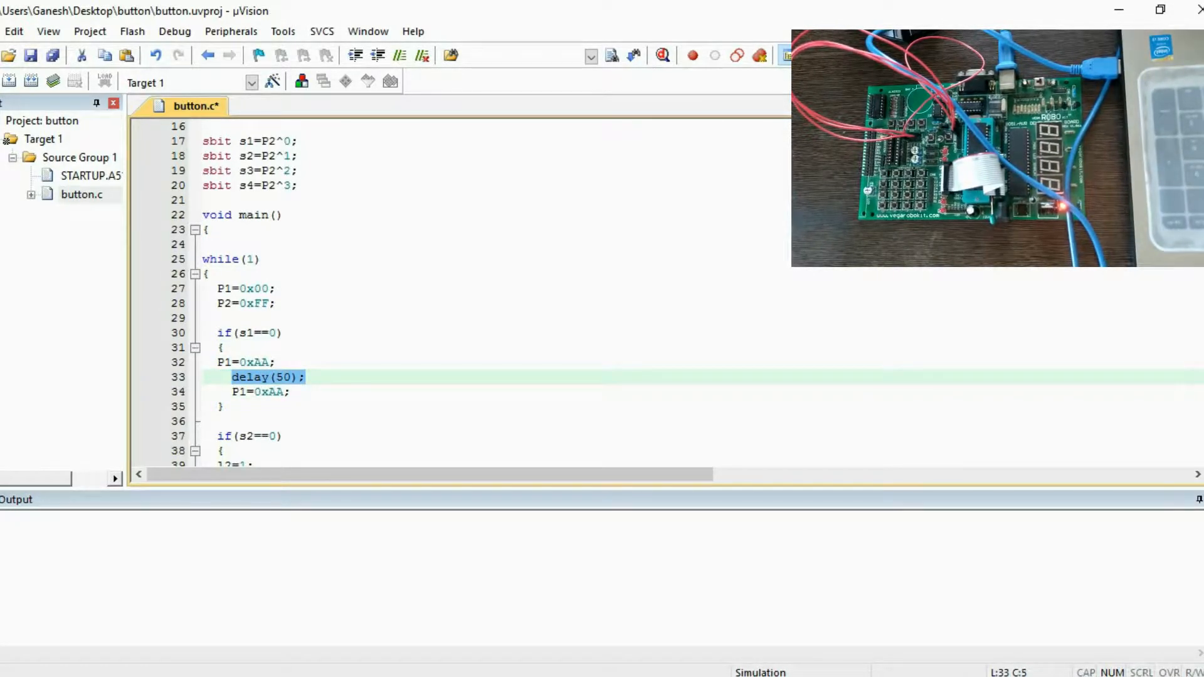
click(288, 391)
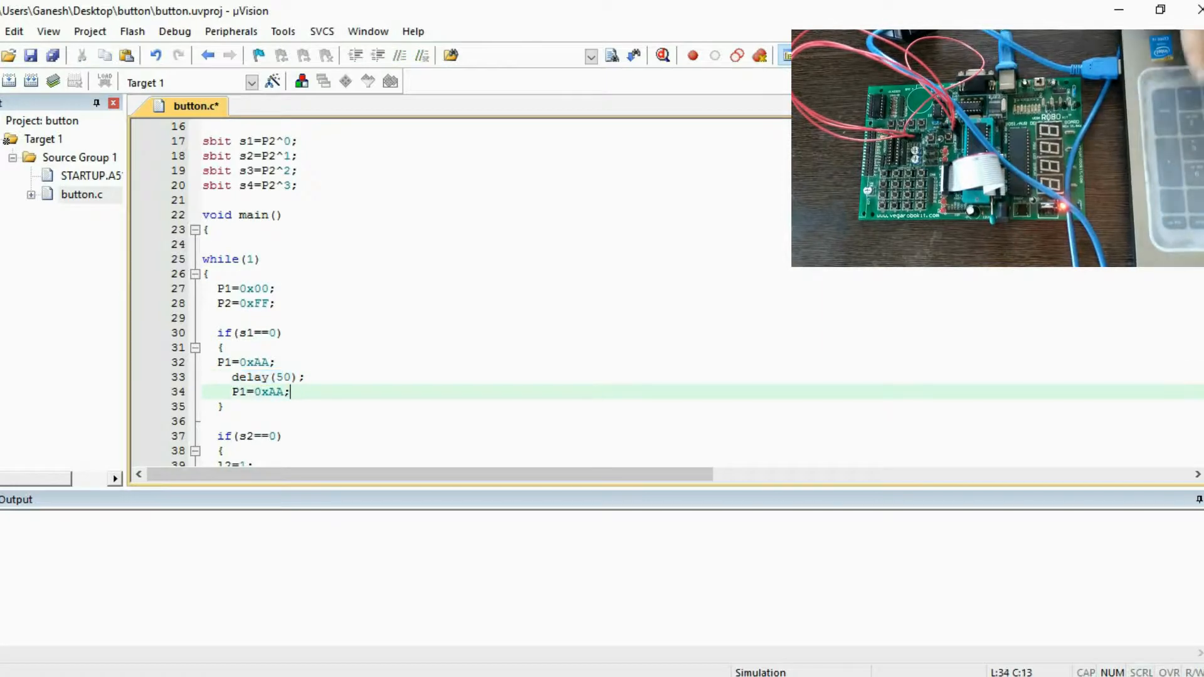
text(delay(50);)
text(55)
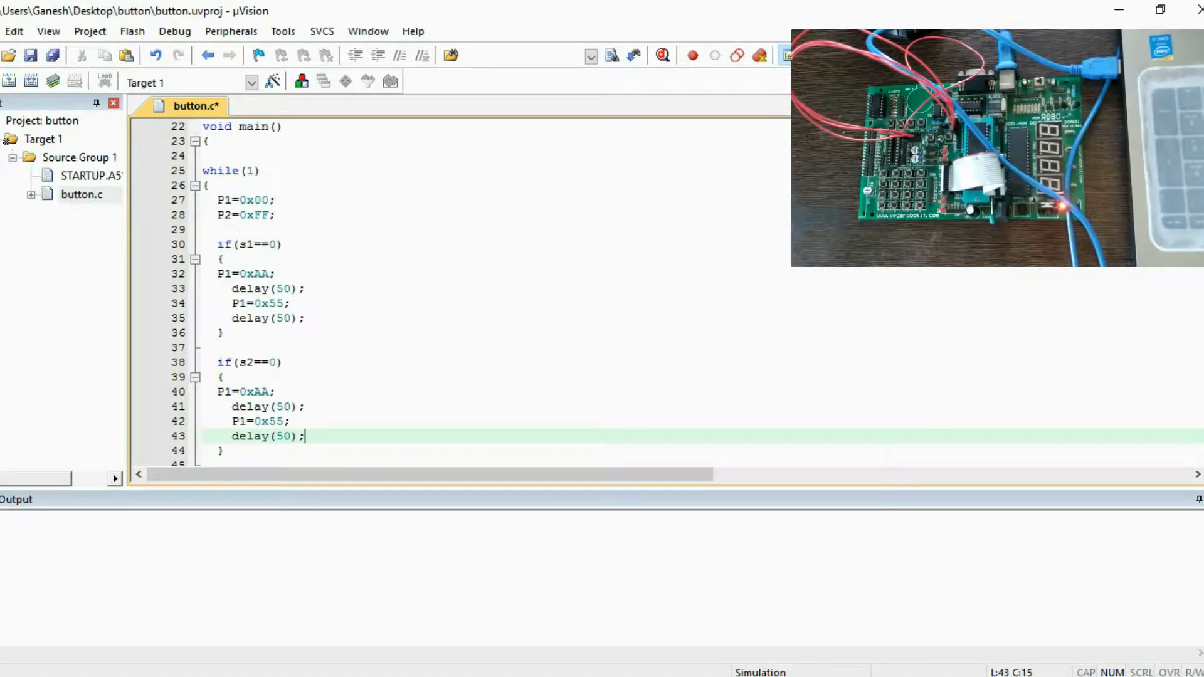
Step: Change the s2 block's Port 1 values to 0x00 and 0xFF
click(267, 391)
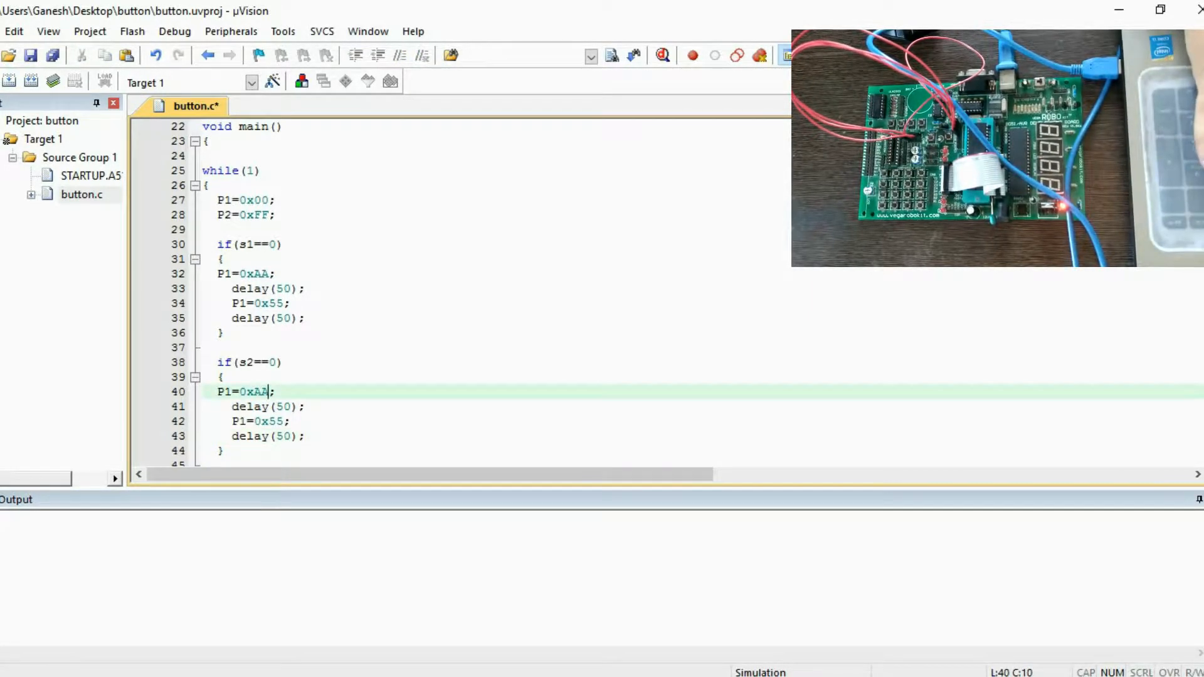
key(BackSpace)
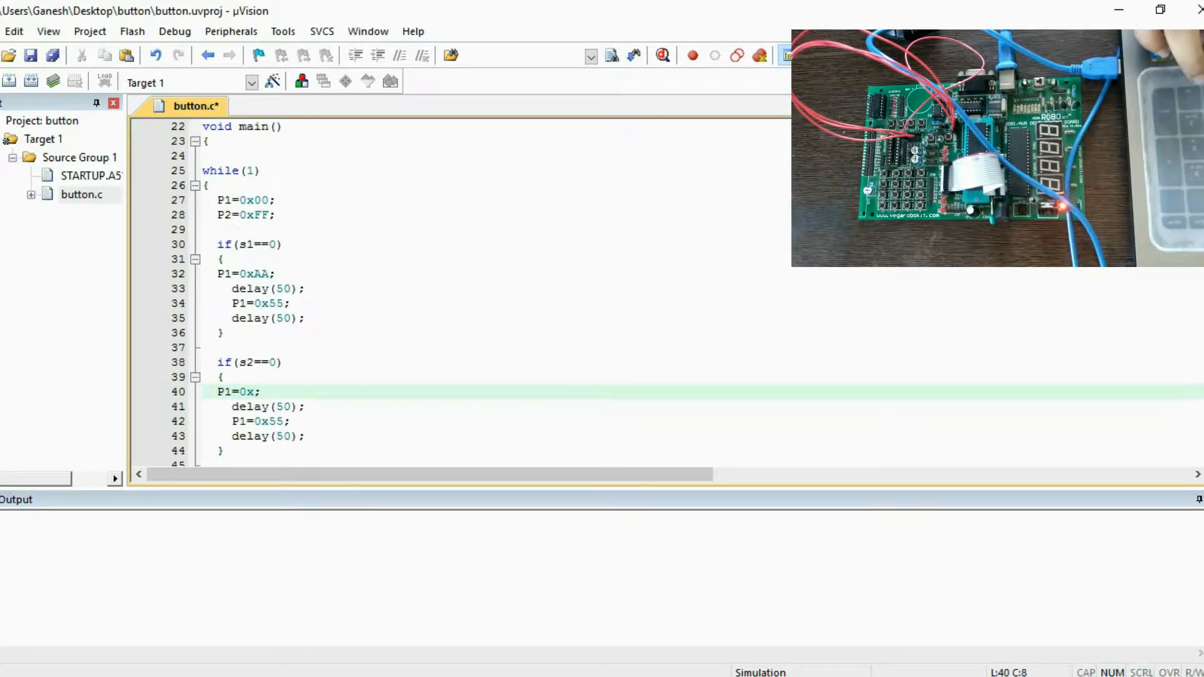
text(00)
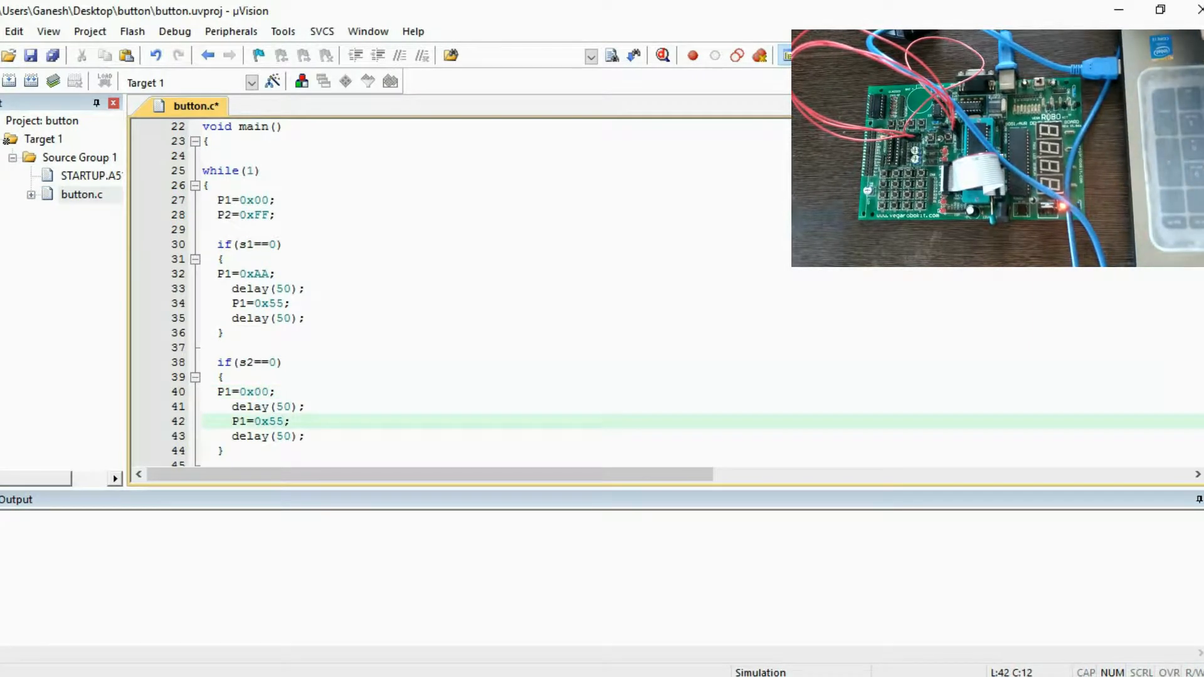
text(0xFF)
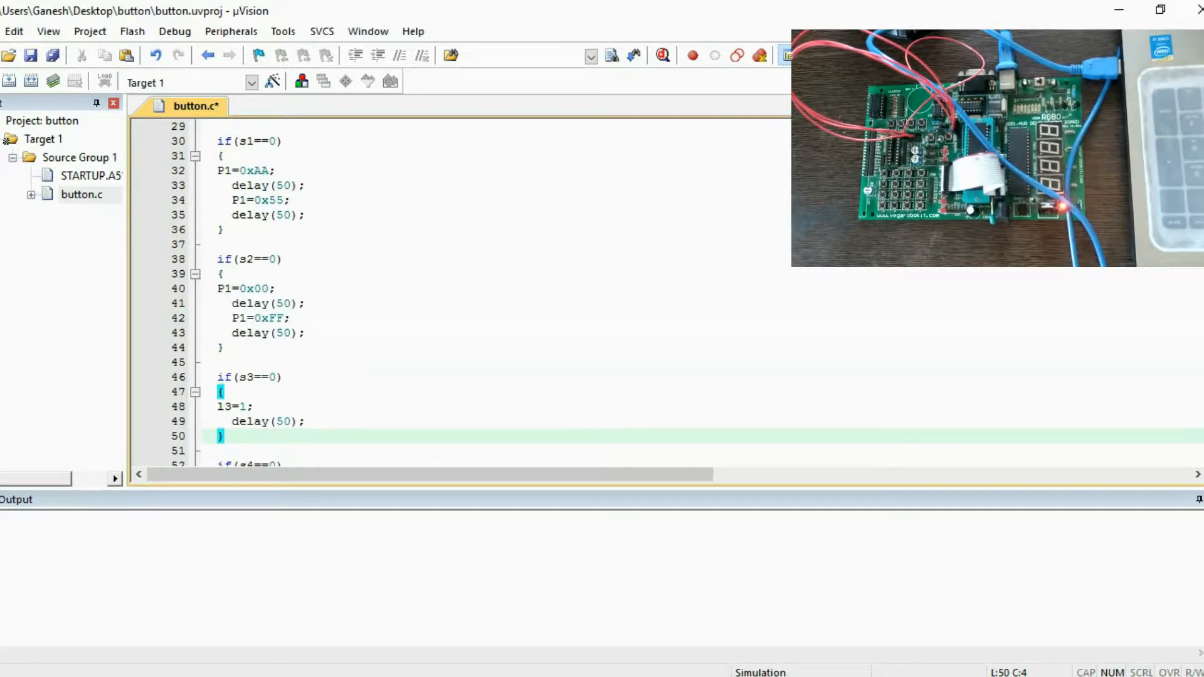
Step: Edit the s3 block's Port 1 values to 0x0F and 0xF0
click(246, 407)
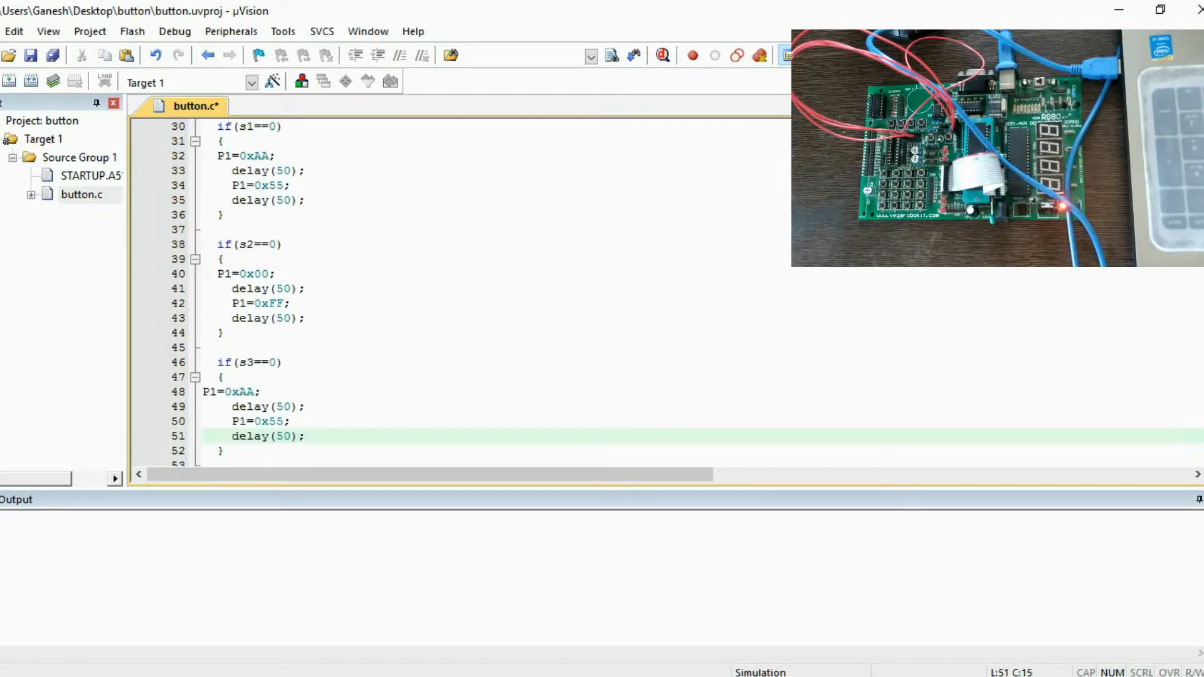
click(230, 391)
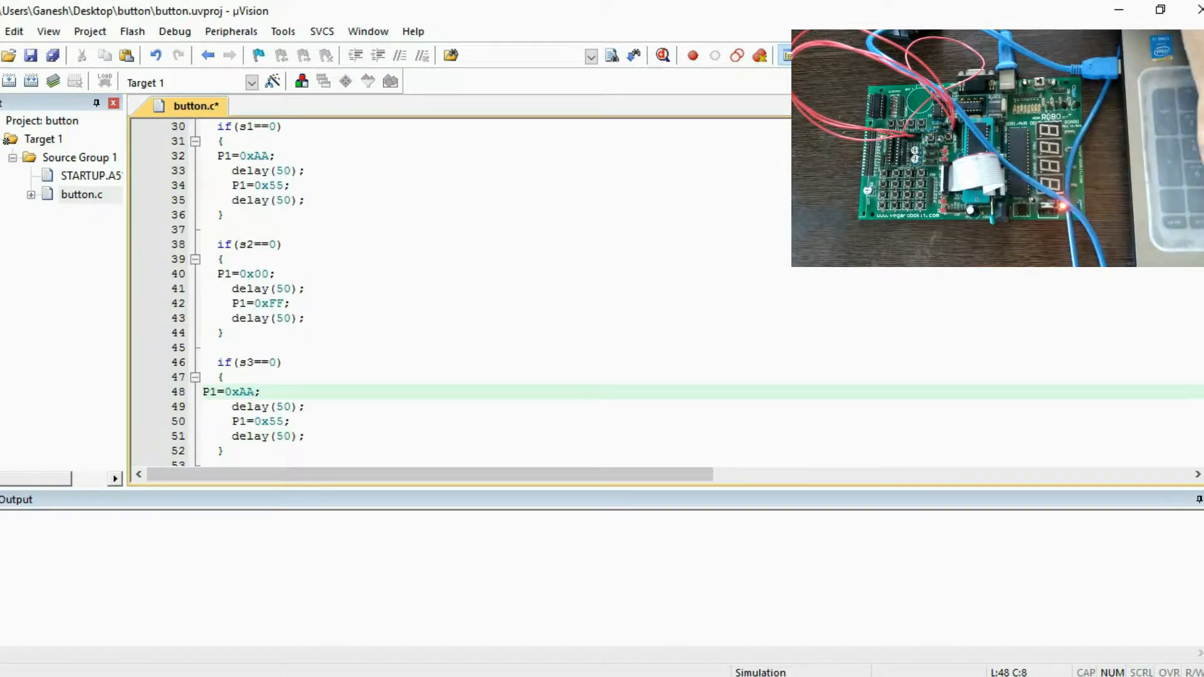
text(0x0F)
click(703, 421)
text(F0)
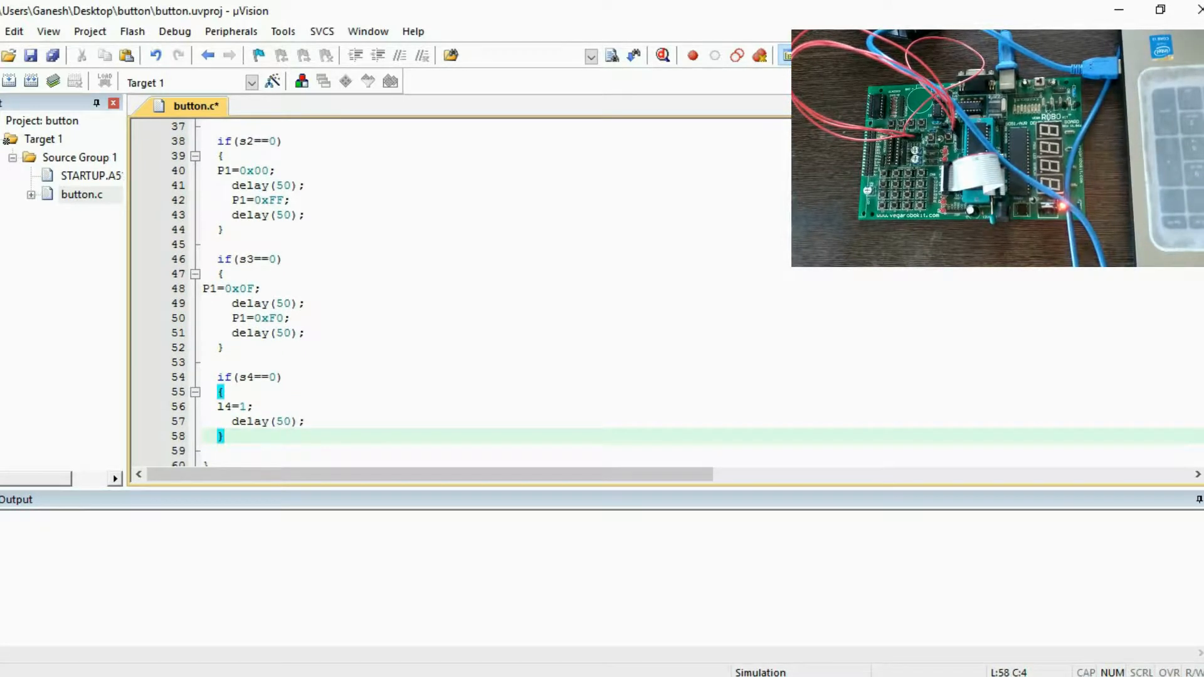
Step: Replace the s4 block's old contents with a new Port 1 sequence
drag(220, 406, 304, 421)
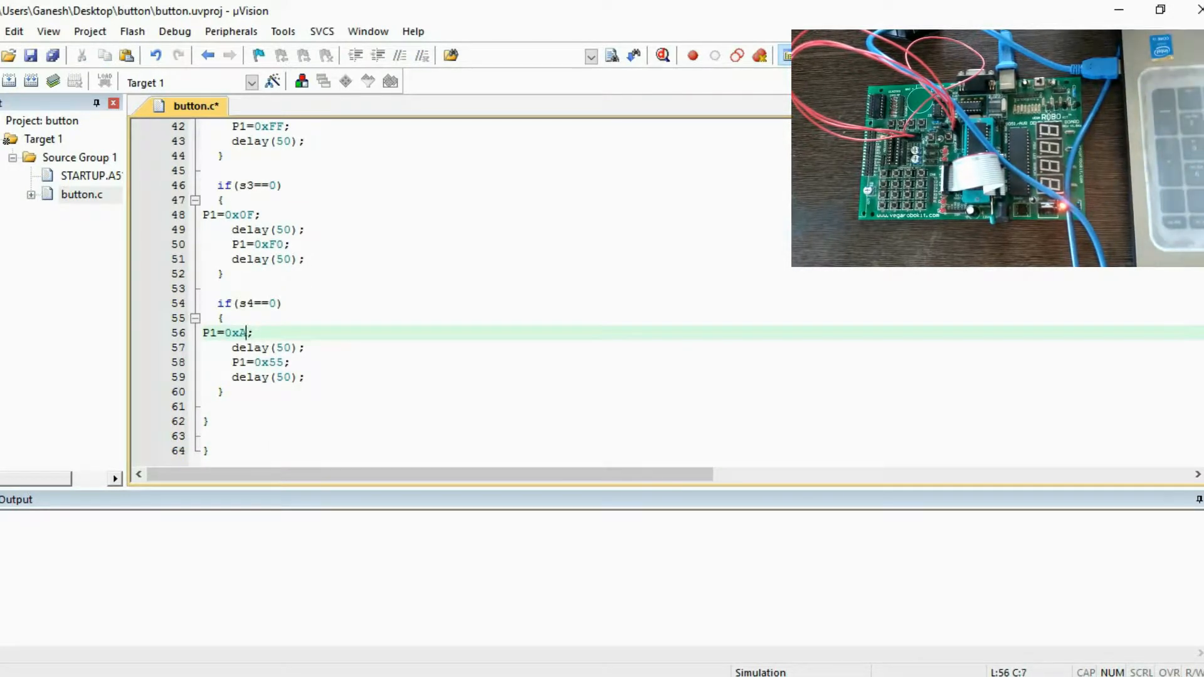
text(F)
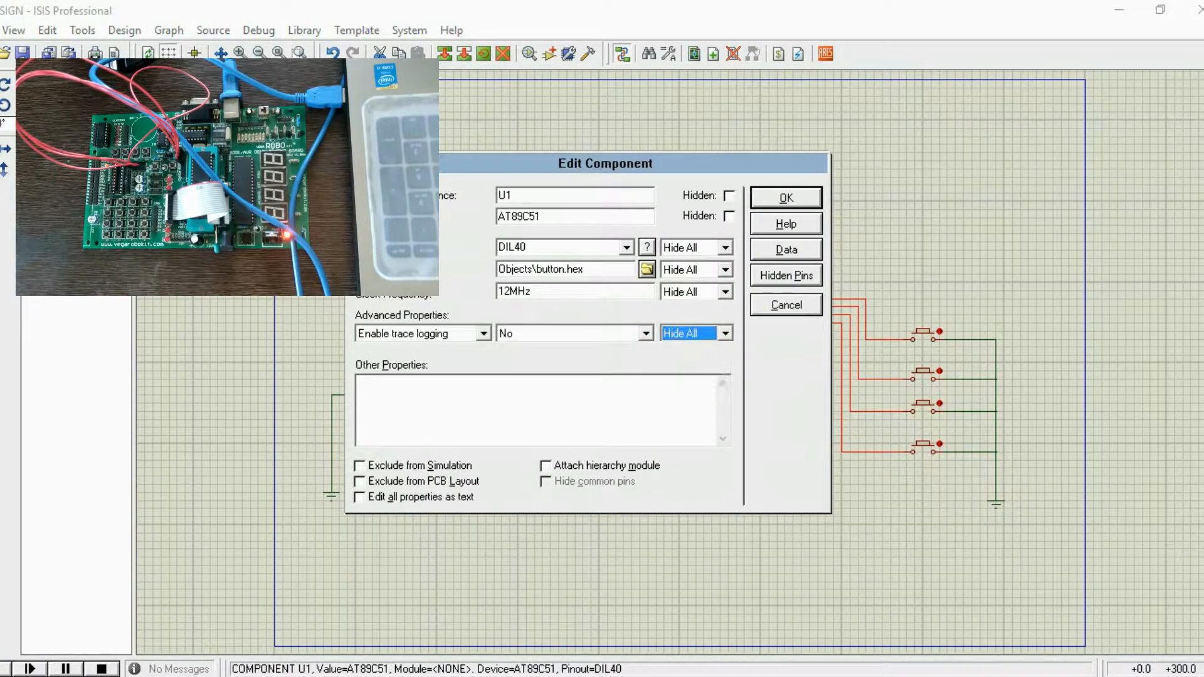
Step: Set button.hex as the AT89C51 program file and run the simulation
click(646, 269)
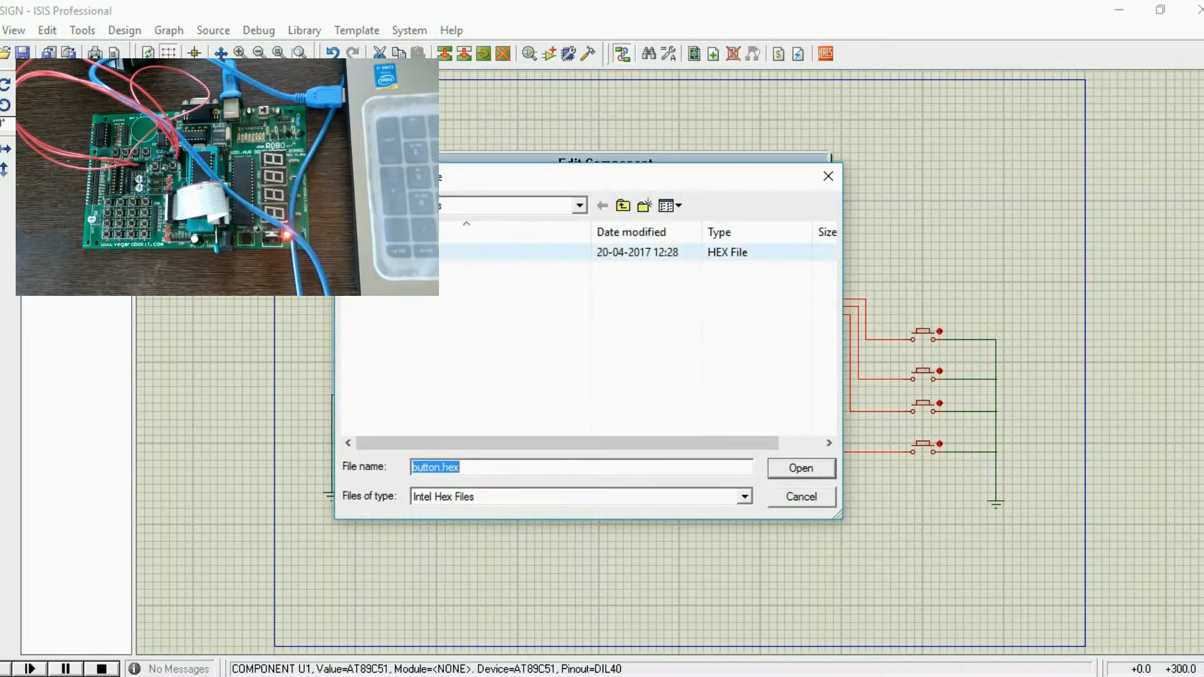
click(800, 469)
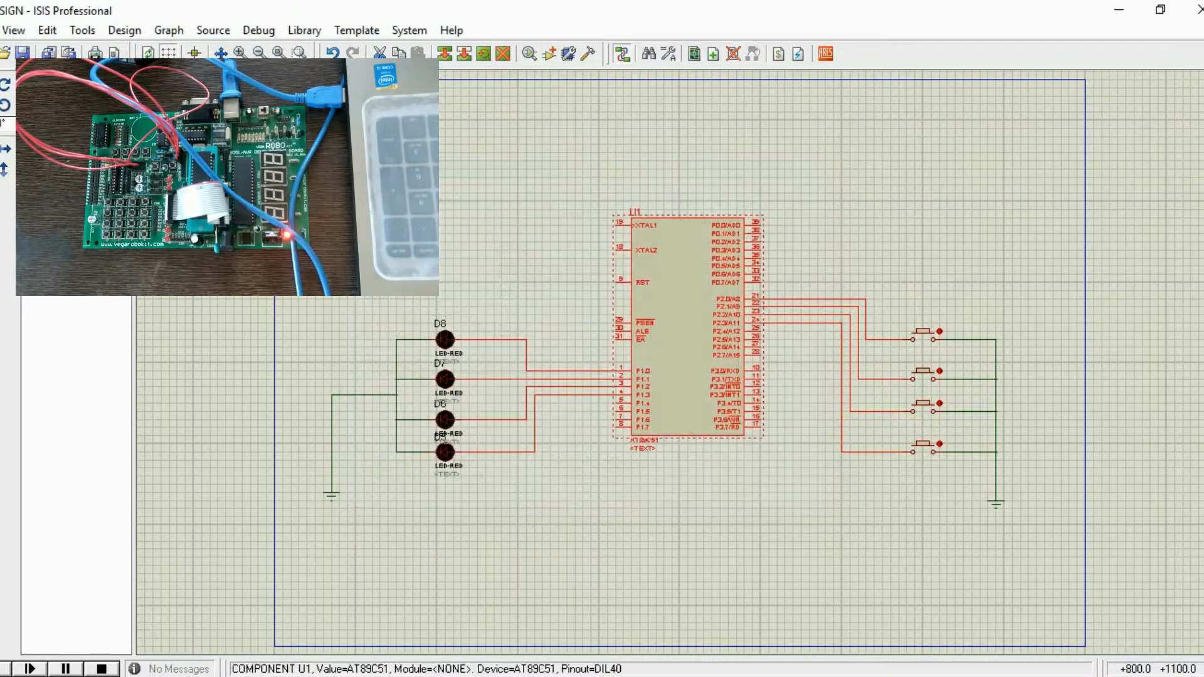
click(30, 667)
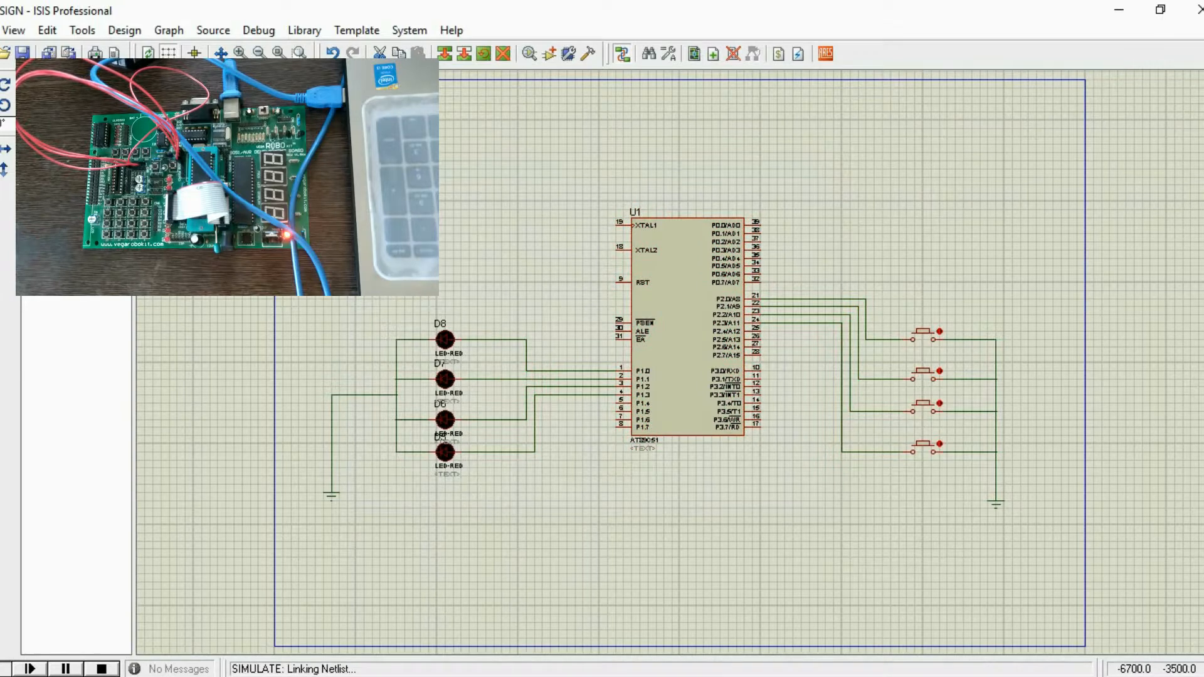
click(30, 667)
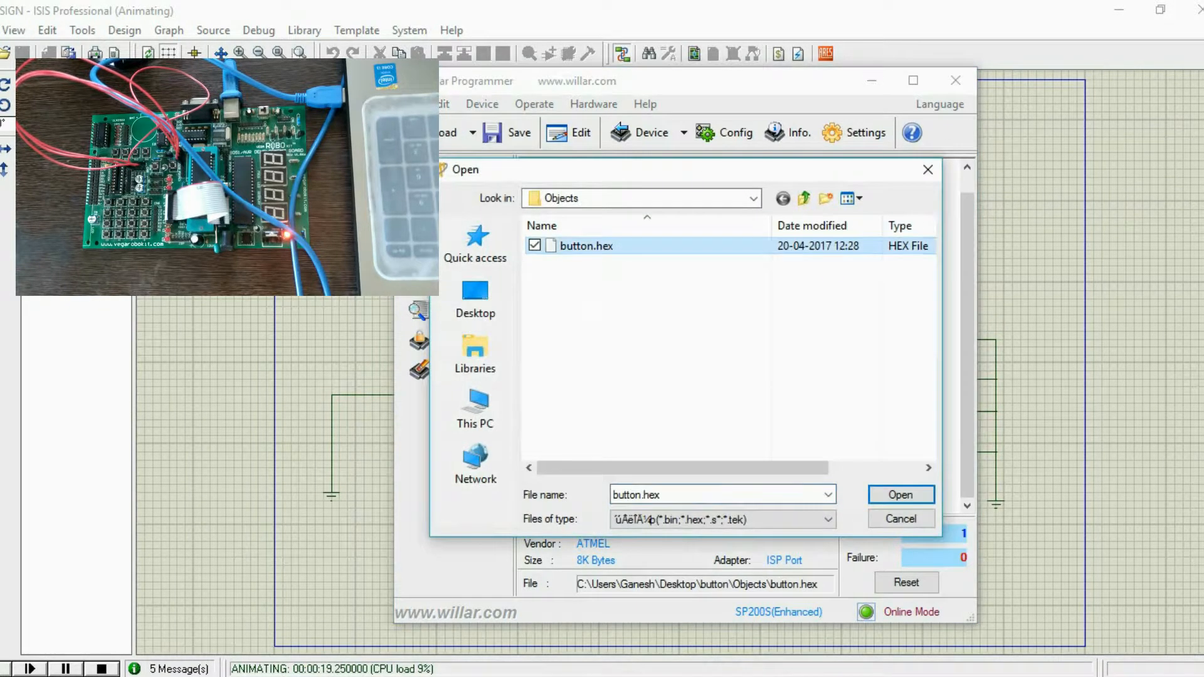
Step: Open the rebuilt button.hex from the Objects folder
click(899, 495)
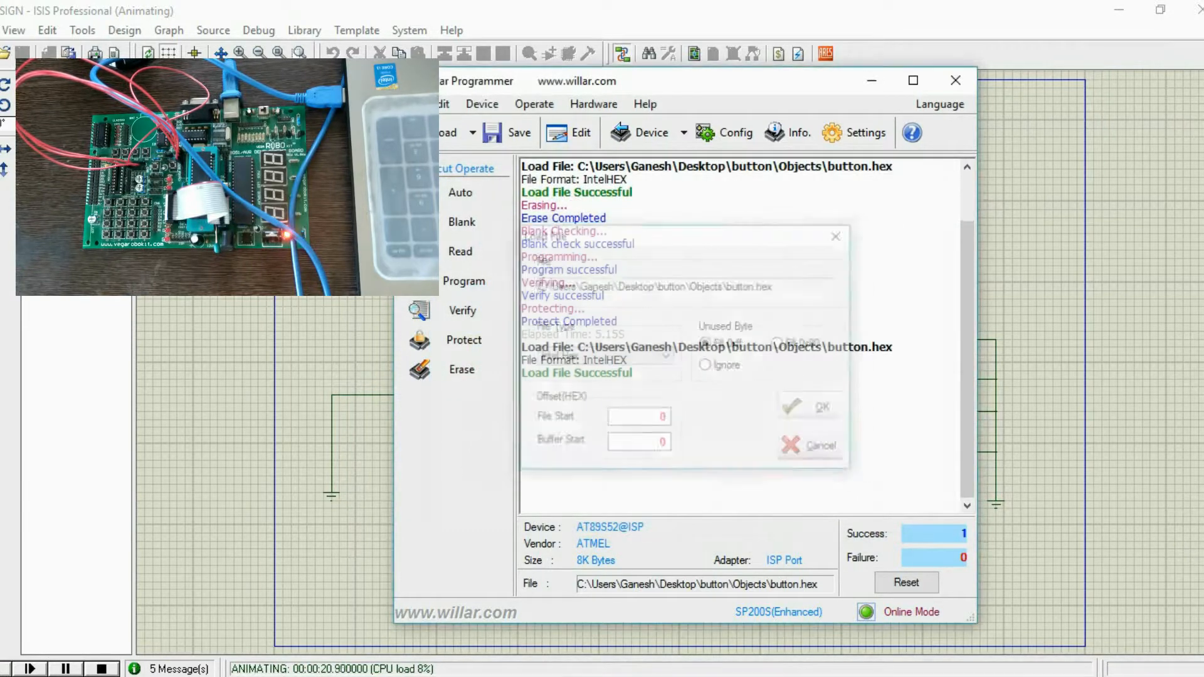